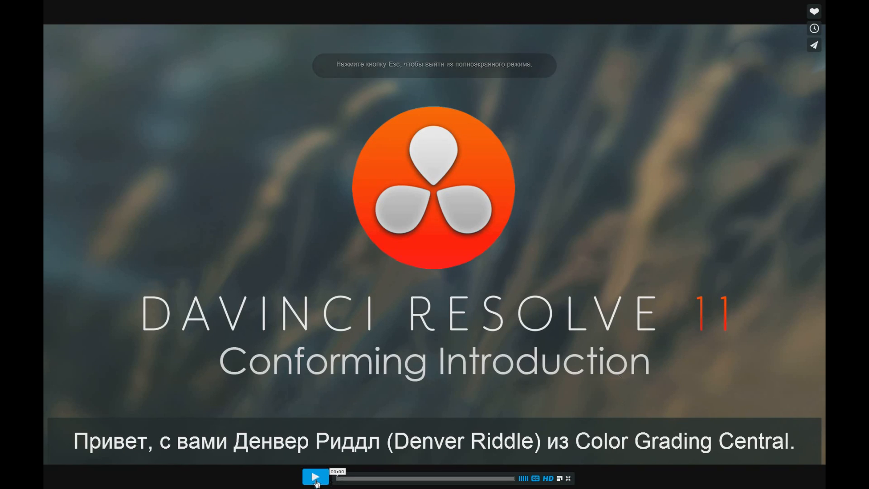
# Step: Bring the Media page forward with the storage drives and empty media pool visible
pyautogui.click(315, 477)
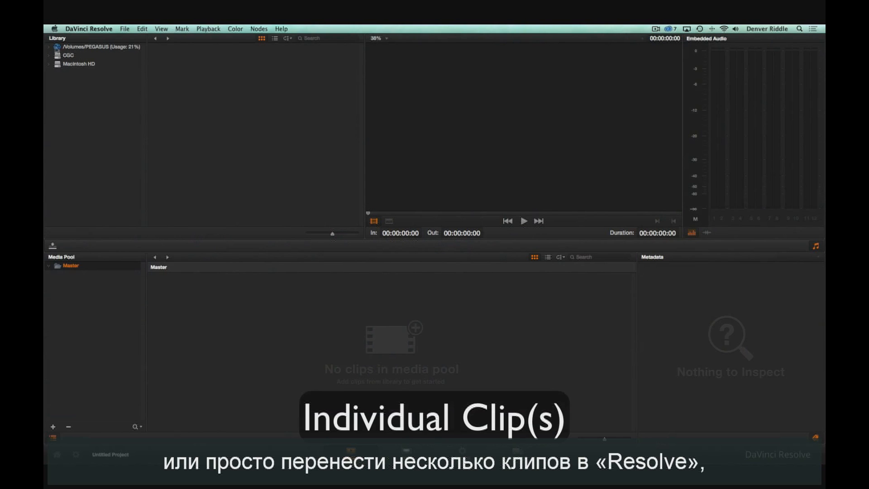
# Step: Add the selected clips from the Lexi Elisha Music Video folder into the media pool
pyautogui.click(49, 46)
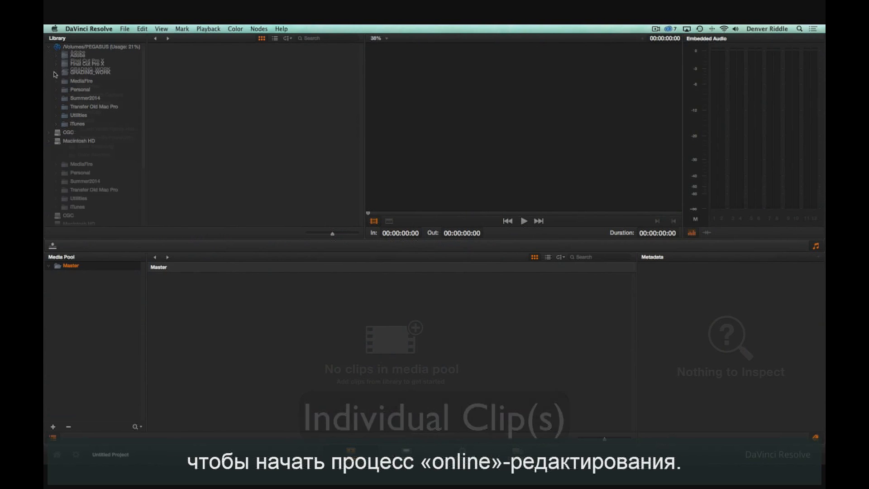
pyautogui.scroll(-3)
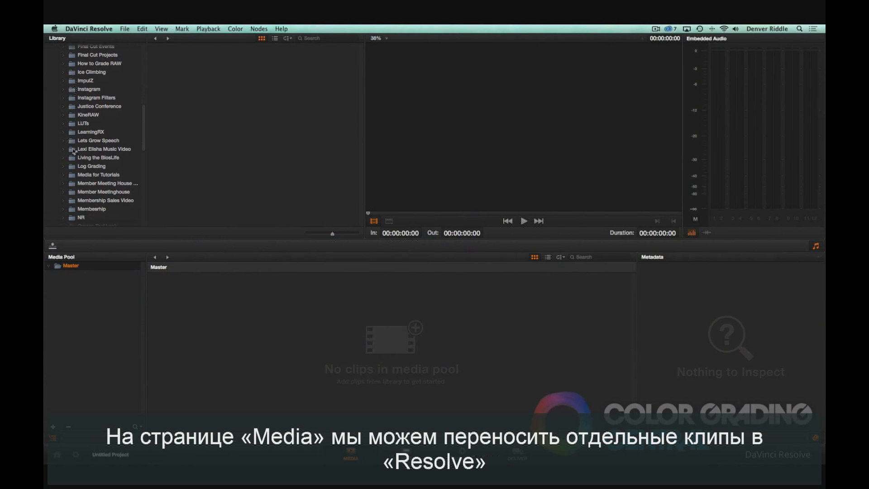
pyautogui.click(103, 149)
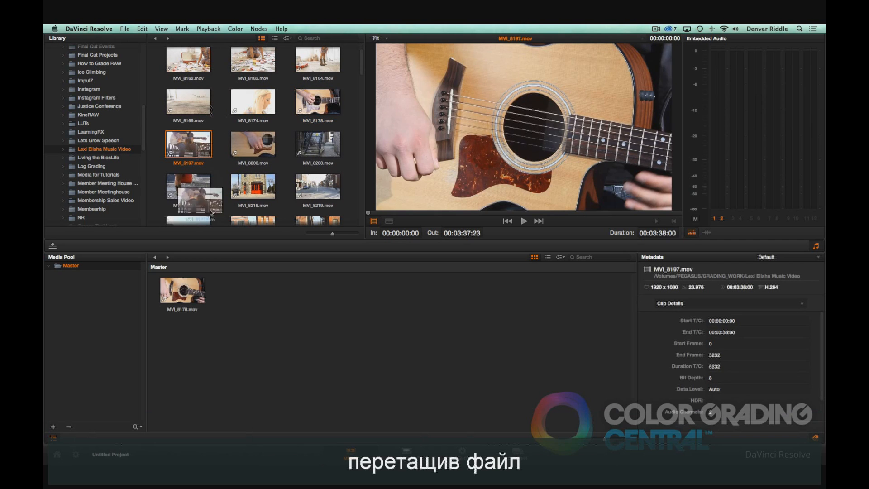
pyautogui.rightClick(318, 185)
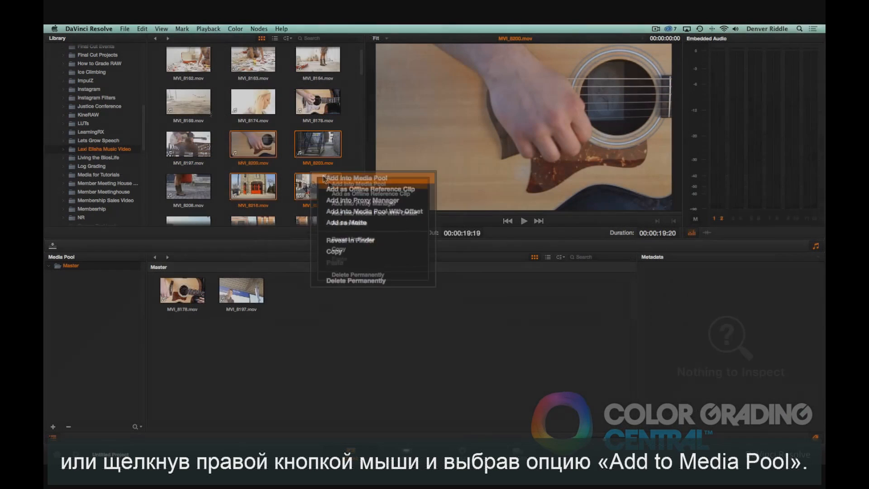
pyautogui.click(357, 178)
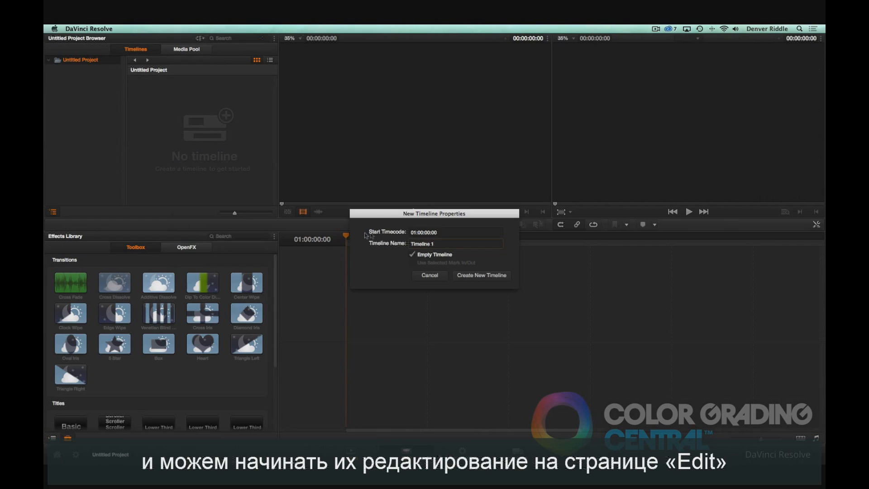
# Step: Create Timeline 1 from the guitar clips, then return to the Media page
pyautogui.click(480, 275)
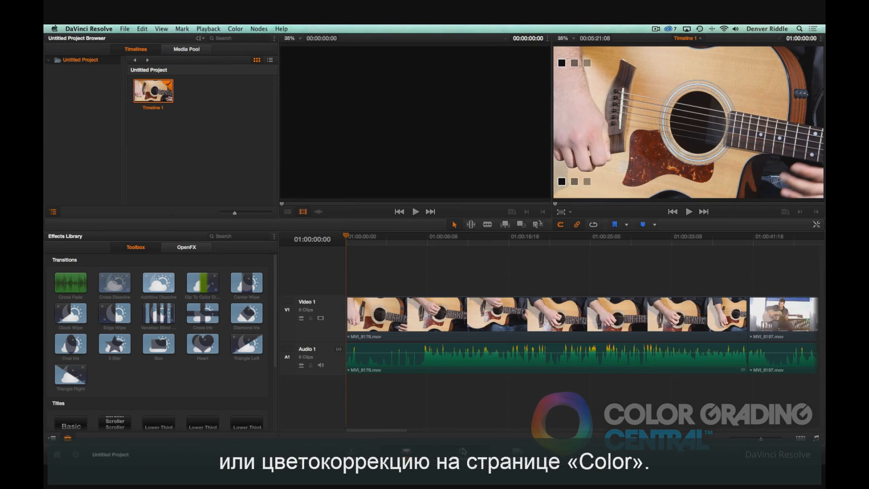
pyautogui.click(235, 28)
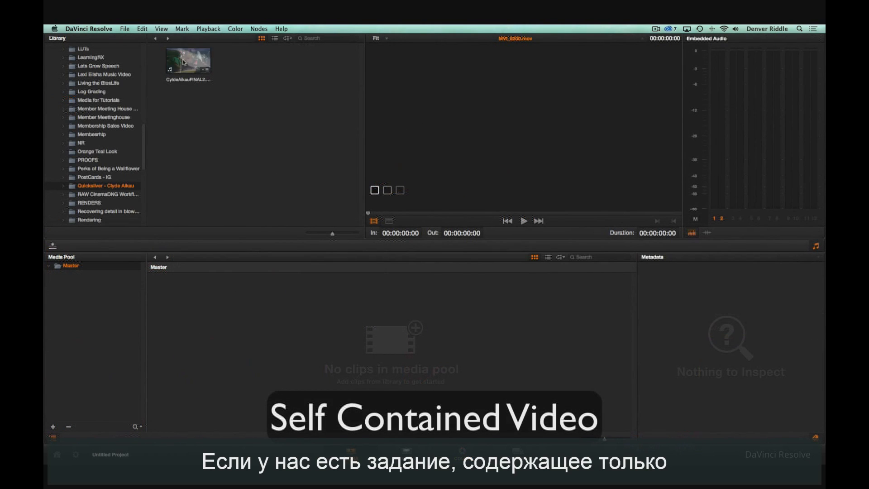
# Step: Preview the baked Quicksilver surf .mov in the viewer and bring up its add options
pyautogui.click(187, 60)
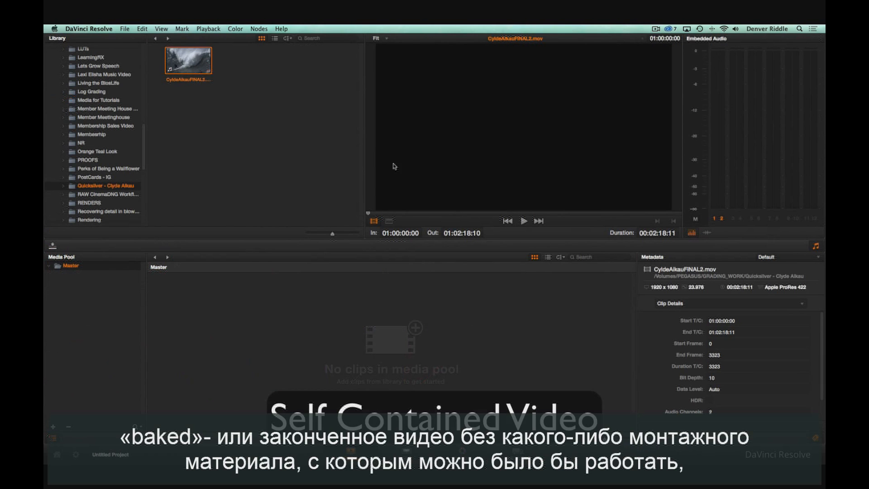
pyautogui.click(521, 221)
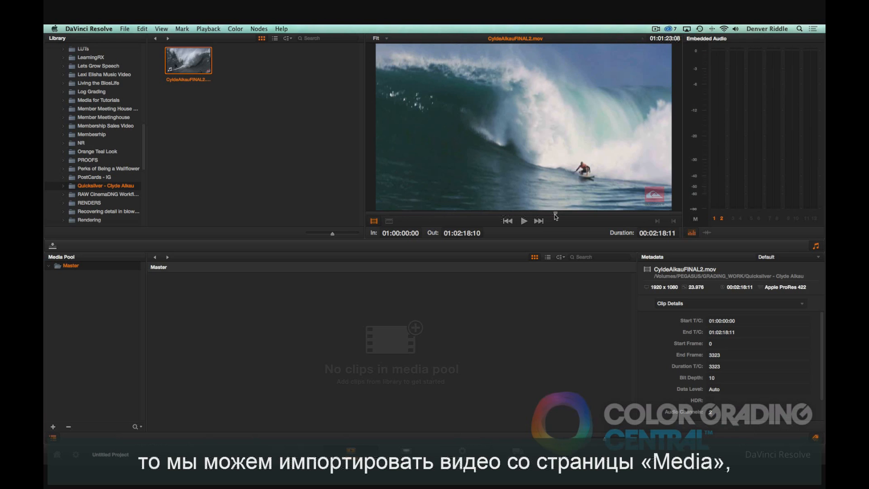
pyautogui.rightClick(188, 60)
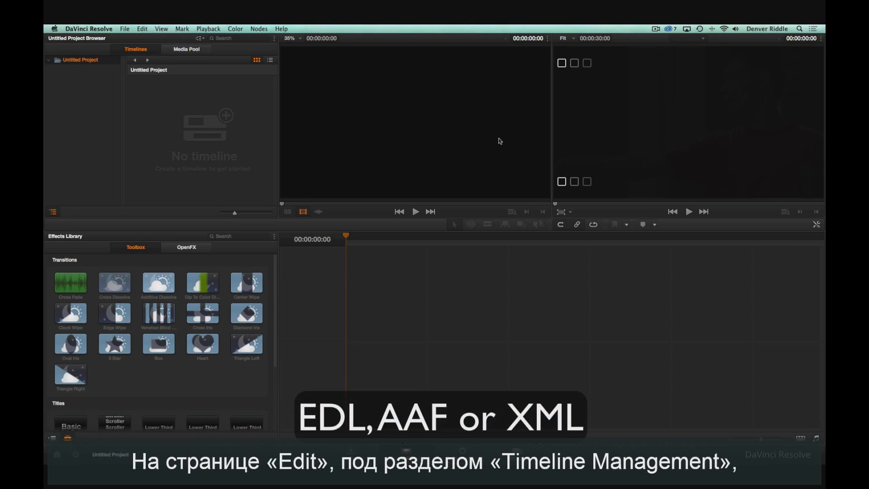
pyautogui.moveTo(184, 128)
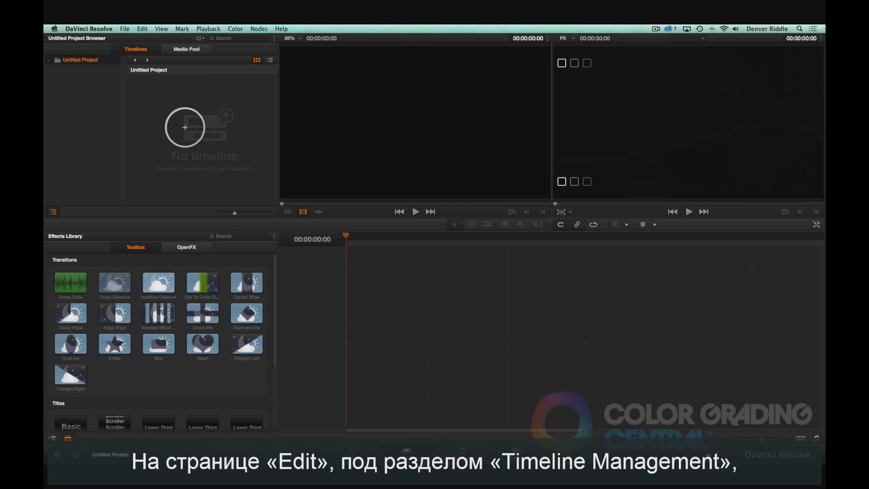
# Step: Conform the :30 for color edit by importing and loading its XML timeline file
pyautogui.rightClick(185, 127)
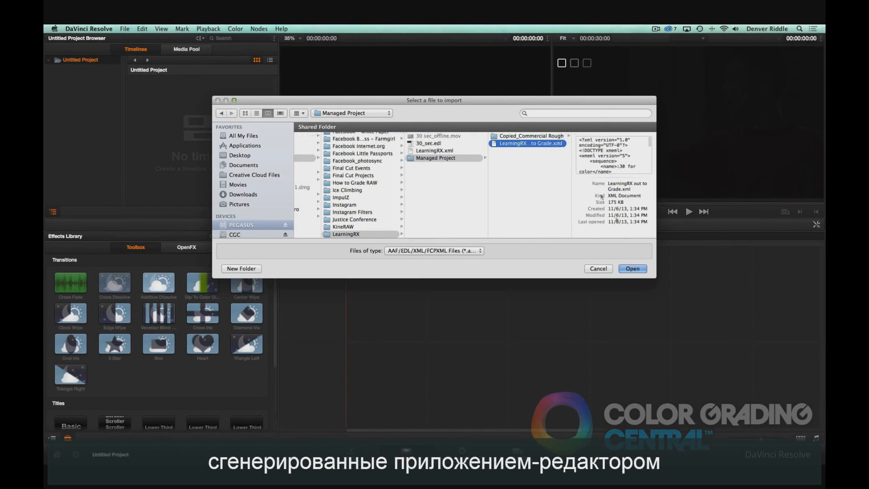
pyautogui.click(632, 267)
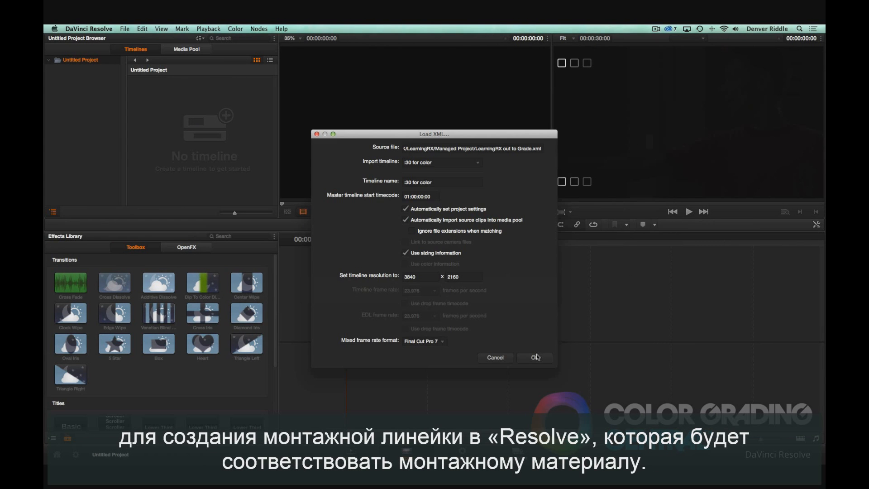
pyautogui.click(534, 357)
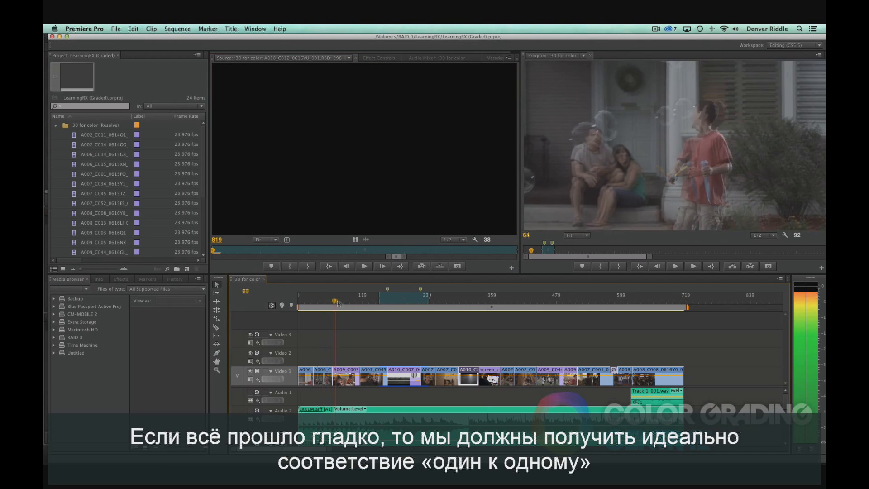
# Step: Queue the timeline as a render job on the Deliver page and start rendering
pyautogui.click(404, 309)
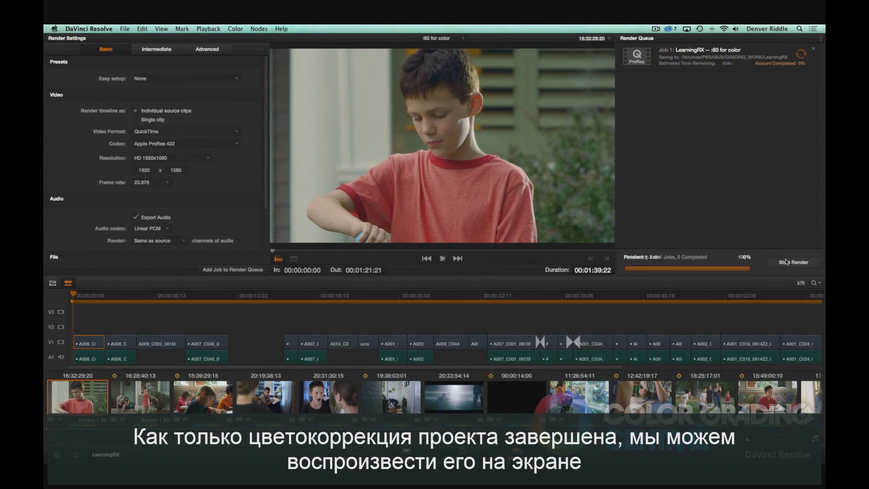
pyautogui.click(793, 262)
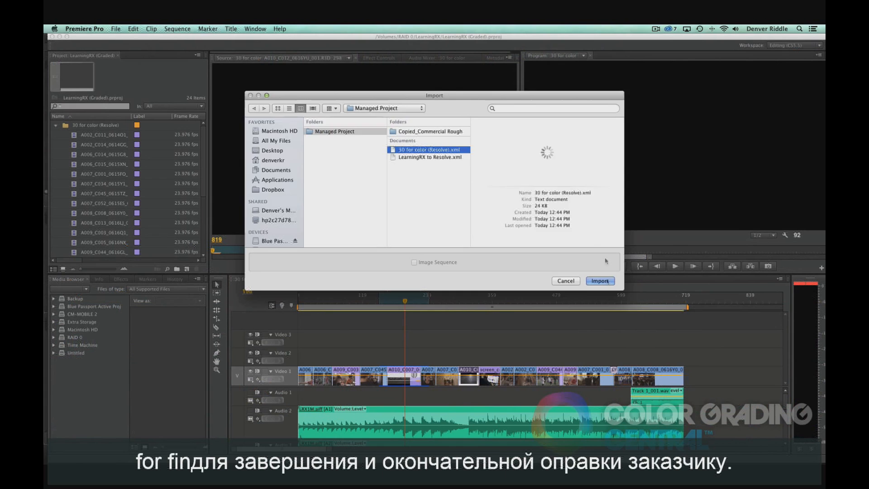
# Step: Import the Resolve XML and play the :30 for color (Resolve) sequence with its graded clips
pyautogui.click(599, 280)
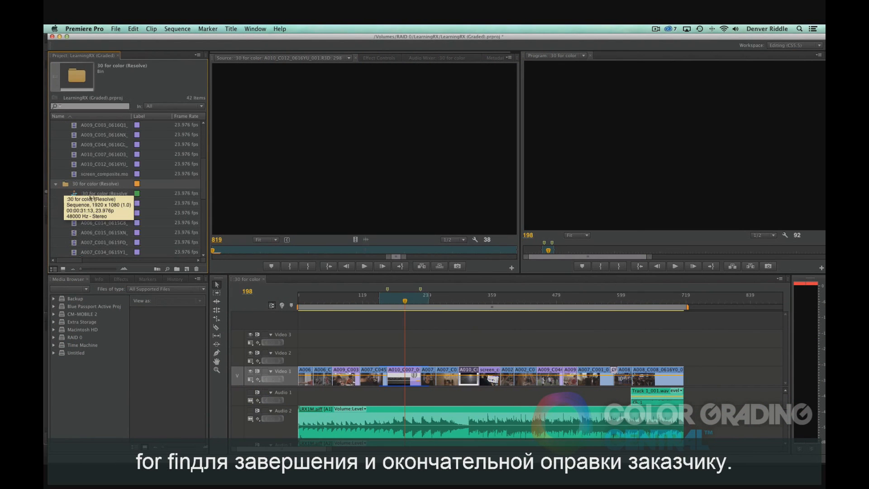
pyautogui.doubleClick(99, 193)
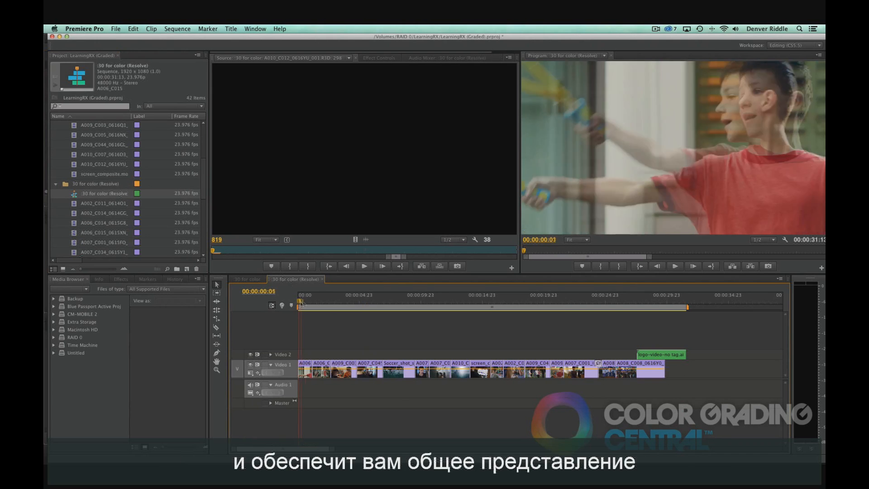
pyautogui.click(401, 294)
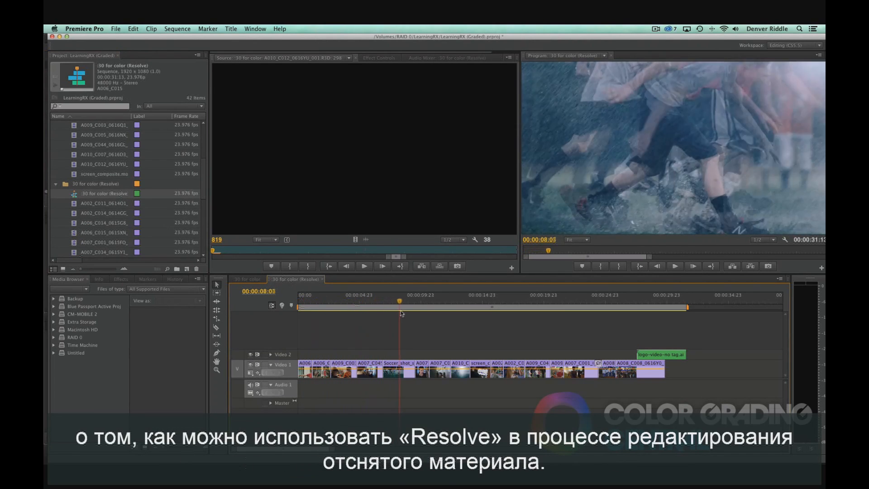